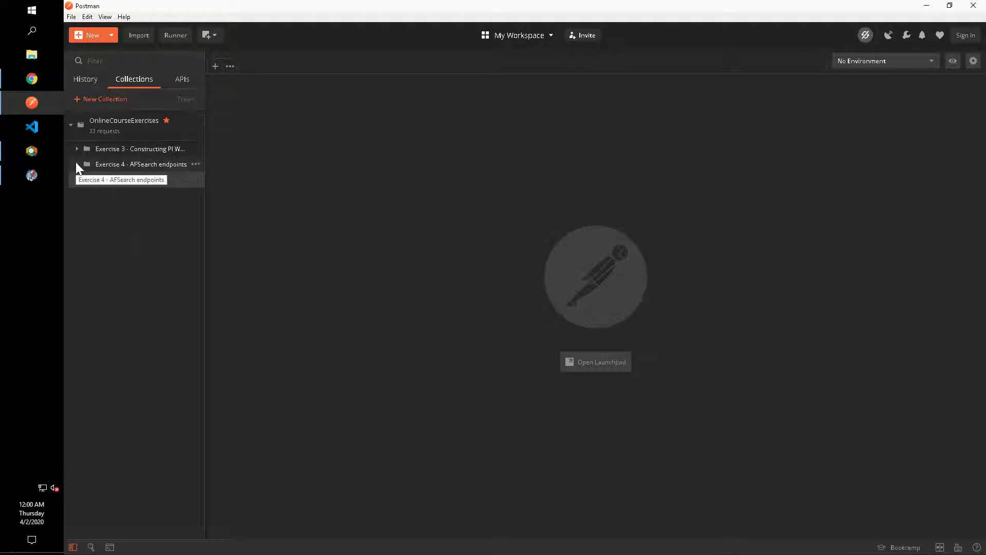
Expand the Exercise 4 - AFSearch endpoints folder and select 4.1 Elements search #1
left_click(88, 164)
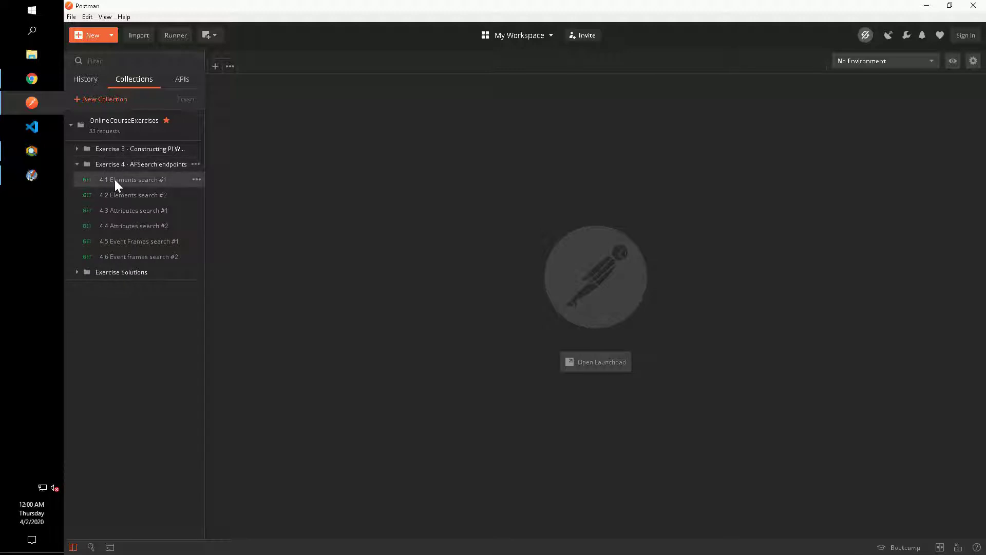
left_click(132, 178)
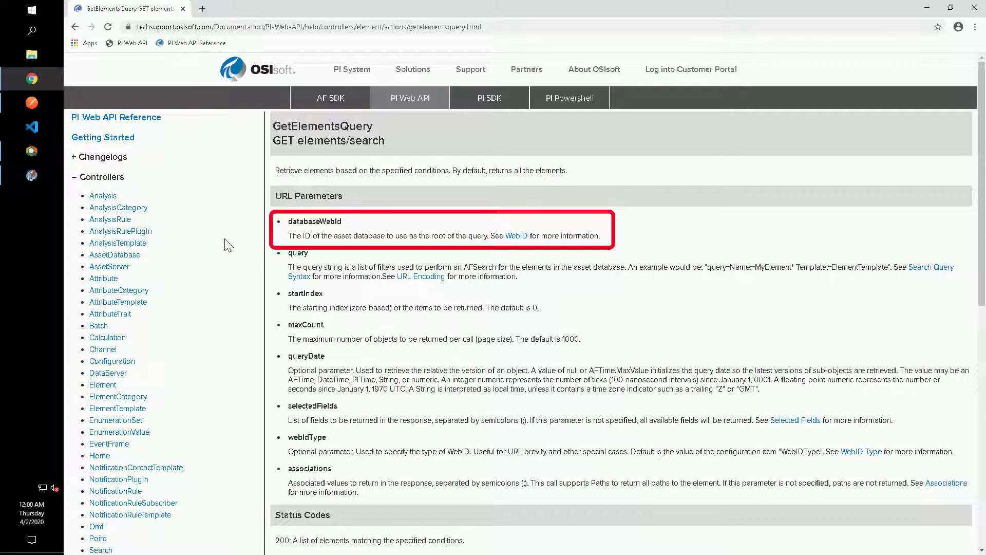
mouse_move(225, 242)
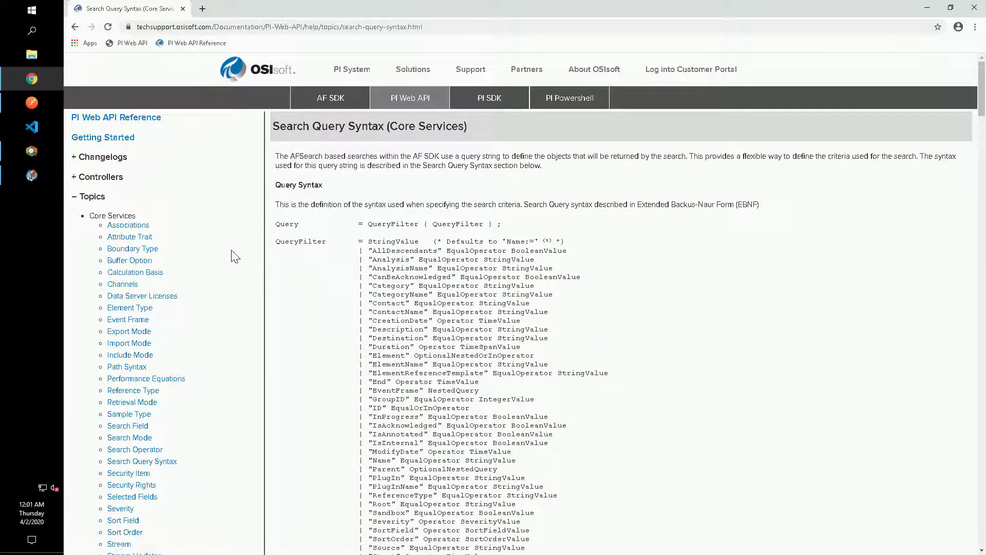
Scroll the Search Query Syntax page down to its filter compatibility table by AF version
scroll("down", 3)
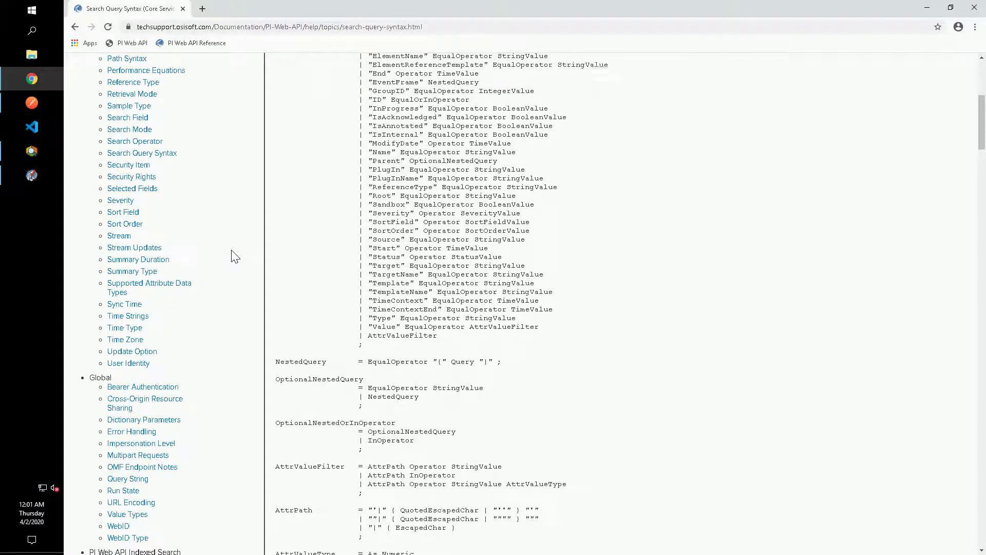
scroll("down", 3)
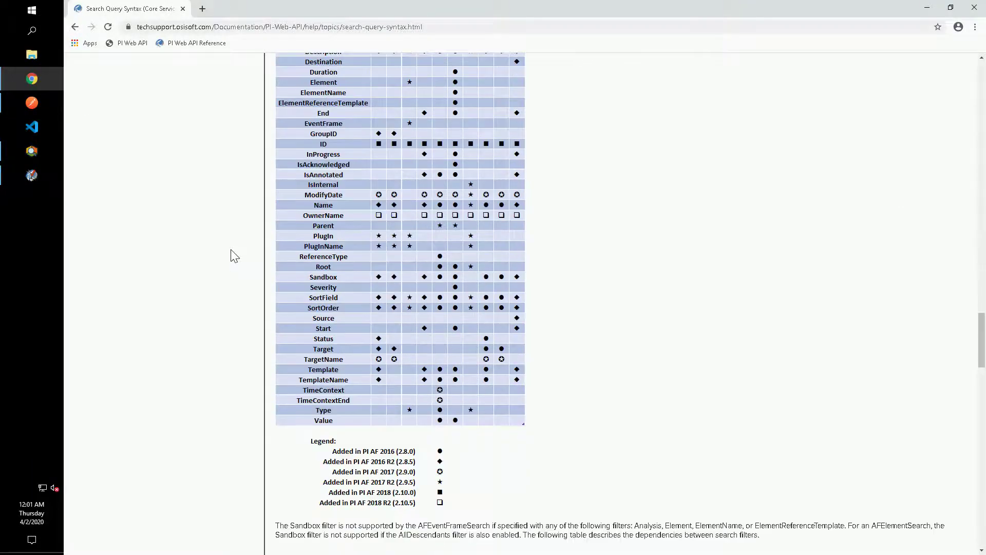
mouse_move(32, 103)
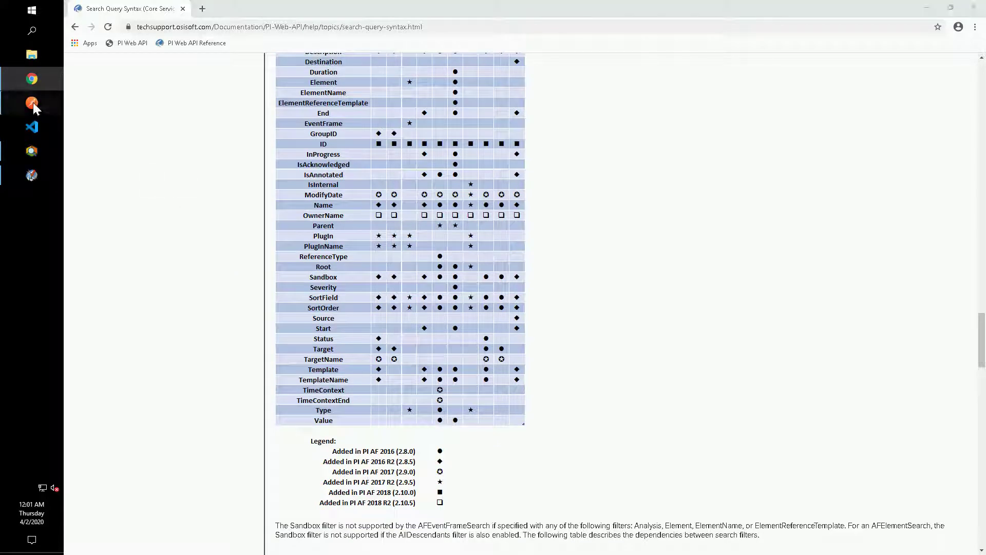
Set the 4.1 query to Name:*b-2* TemplateName:Boiler and send it to list boiler B-209
left_click(32, 103)
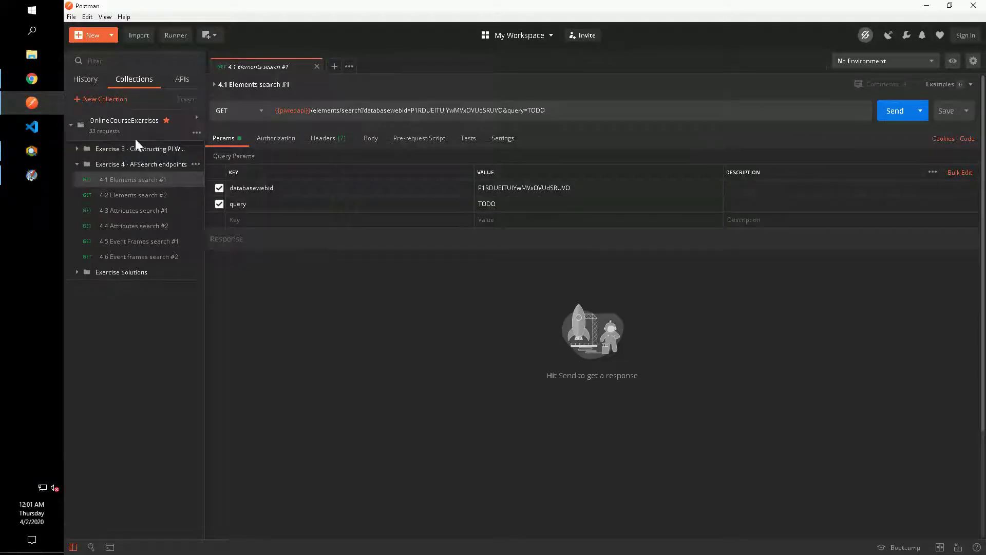
left_click(598, 203)
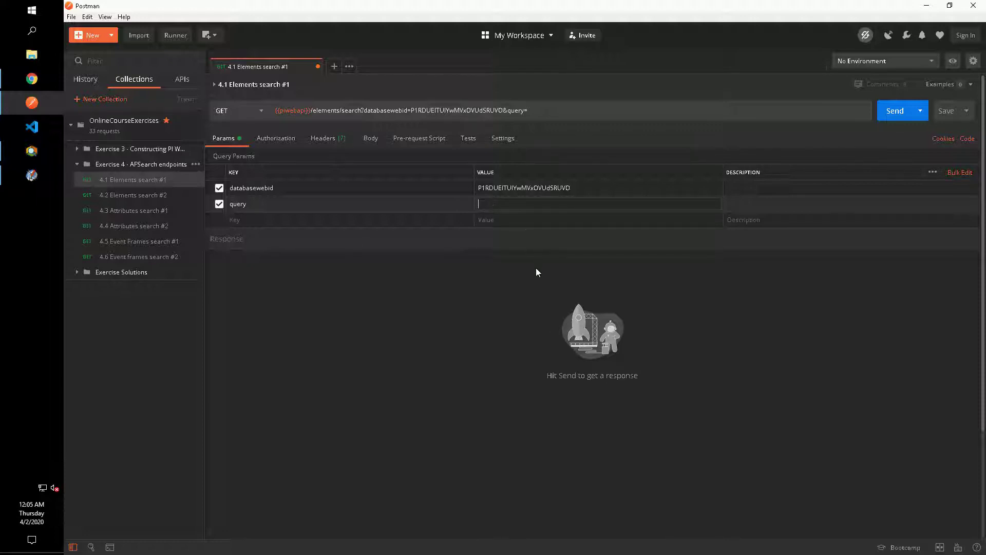
type("Name:*b-2* TemplateName:Boiler")
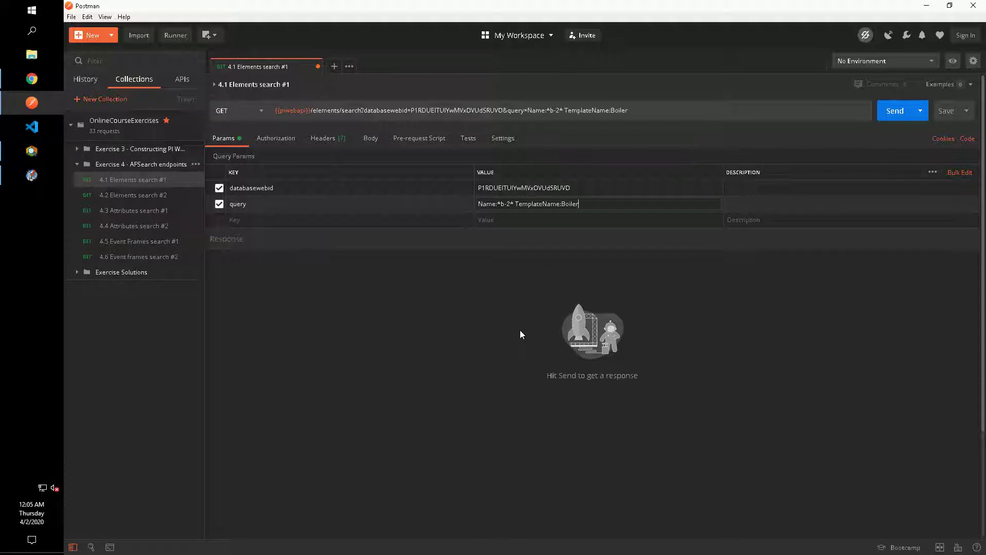
mouse_move(638, 301)
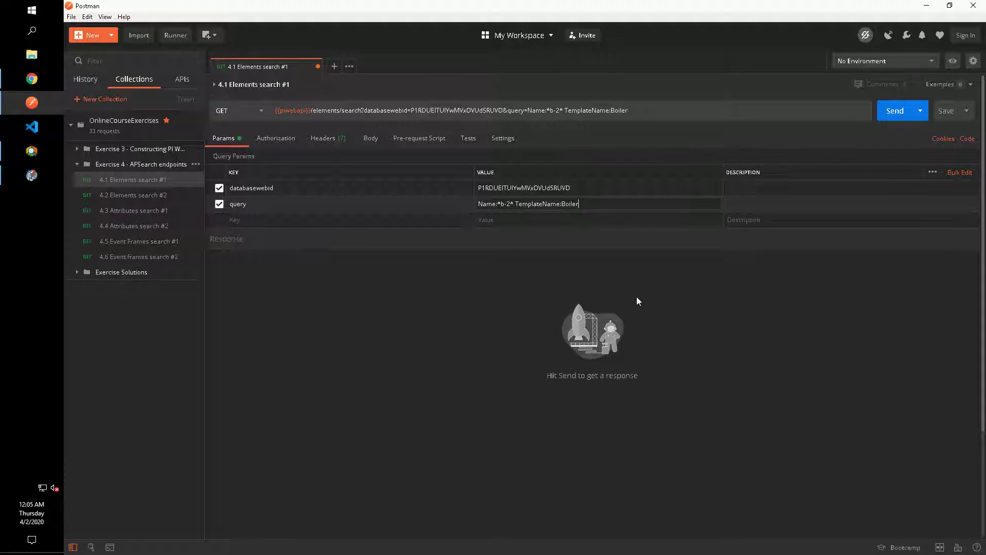
mouse_move(857, 266)
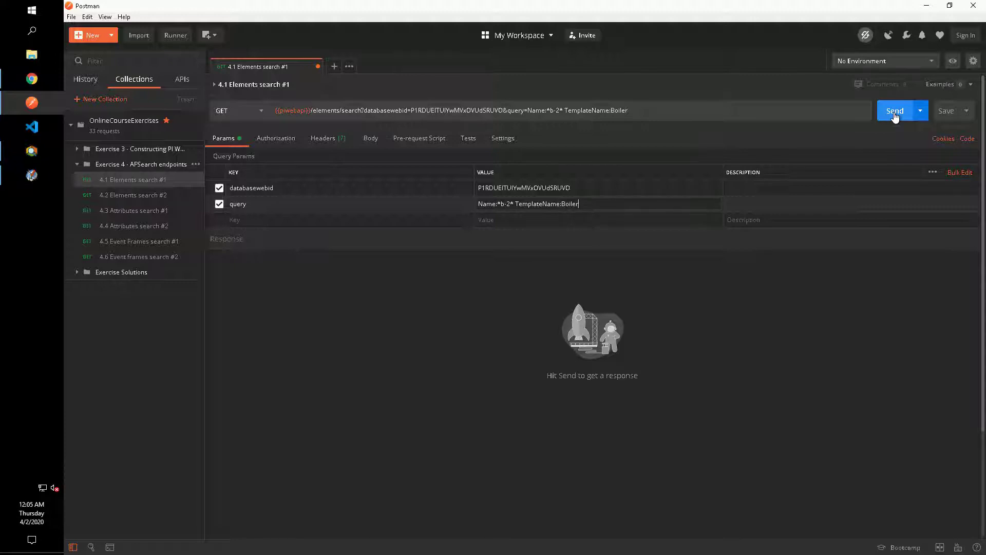
left_click(895, 110)
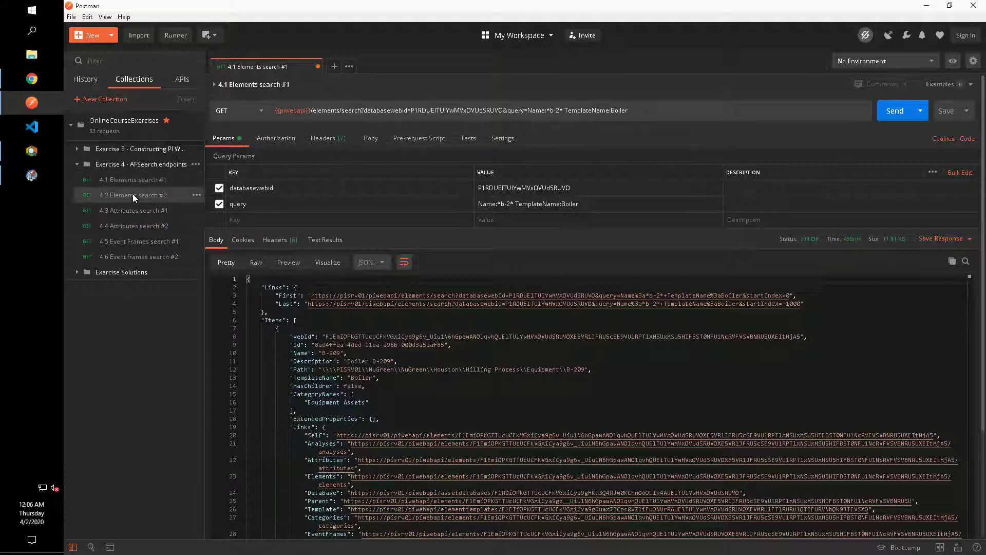
Send 4.2 Elements search #2 for Pump/Extruding Plant/Sterns and review pump P-077 in the JSON
left_click(129, 195)
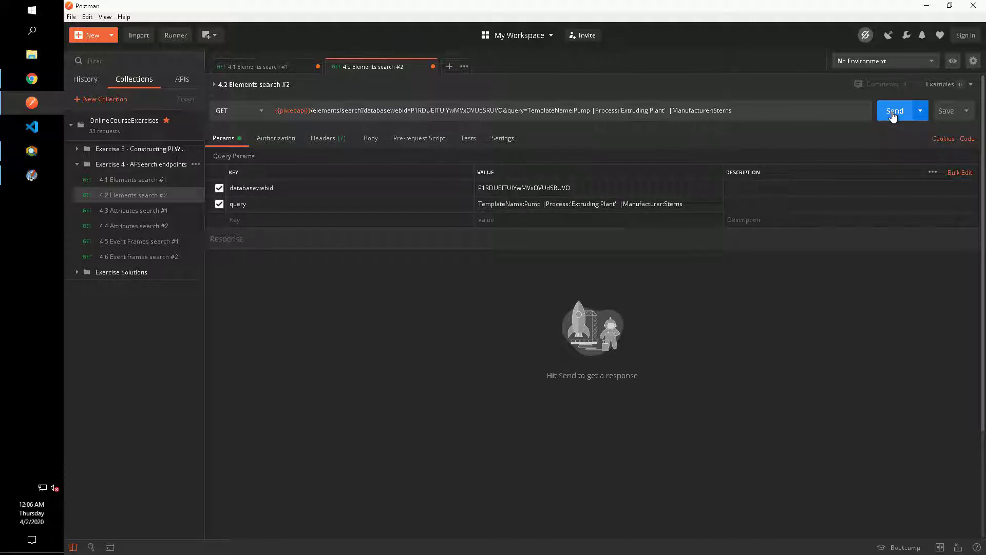
left_click(894, 110)
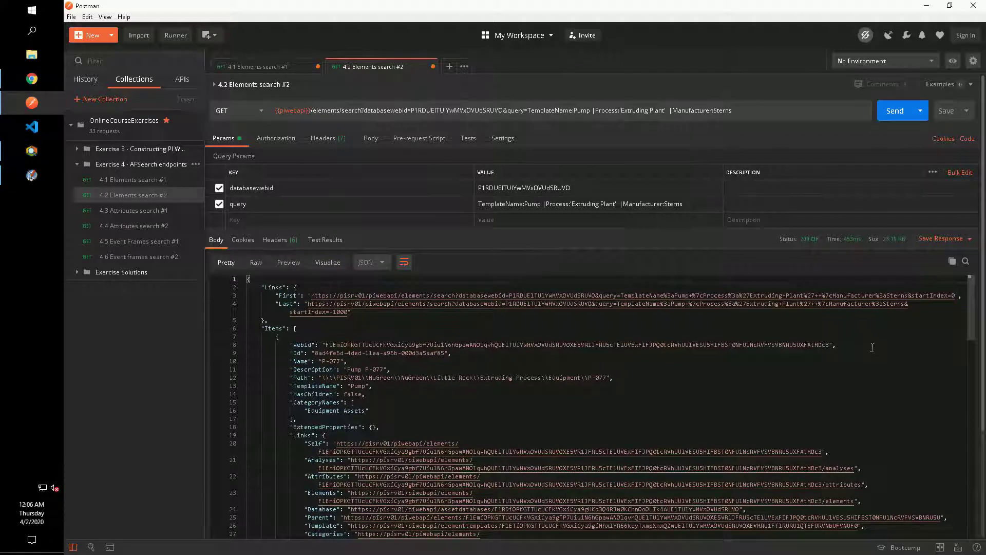
scroll("down", 3)
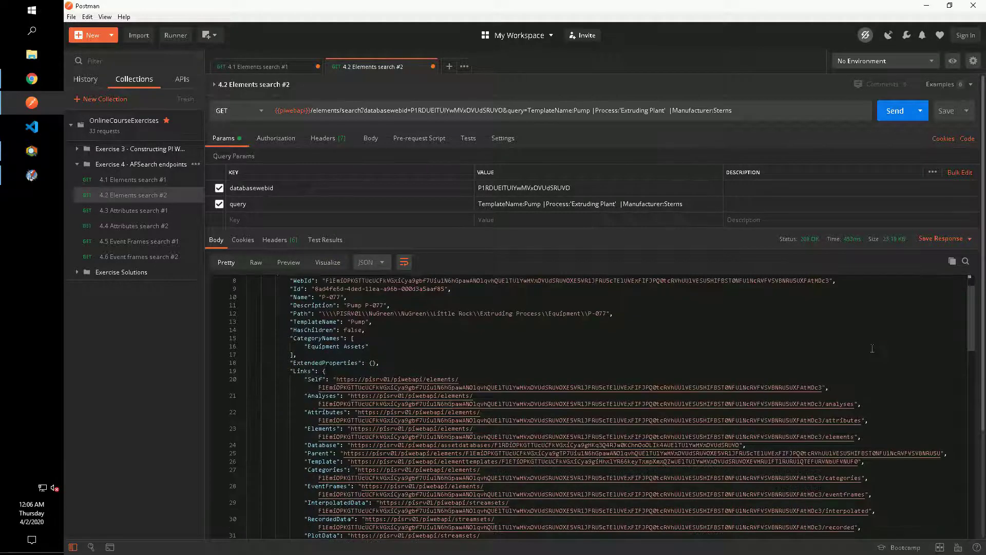
scroll("down", 3)
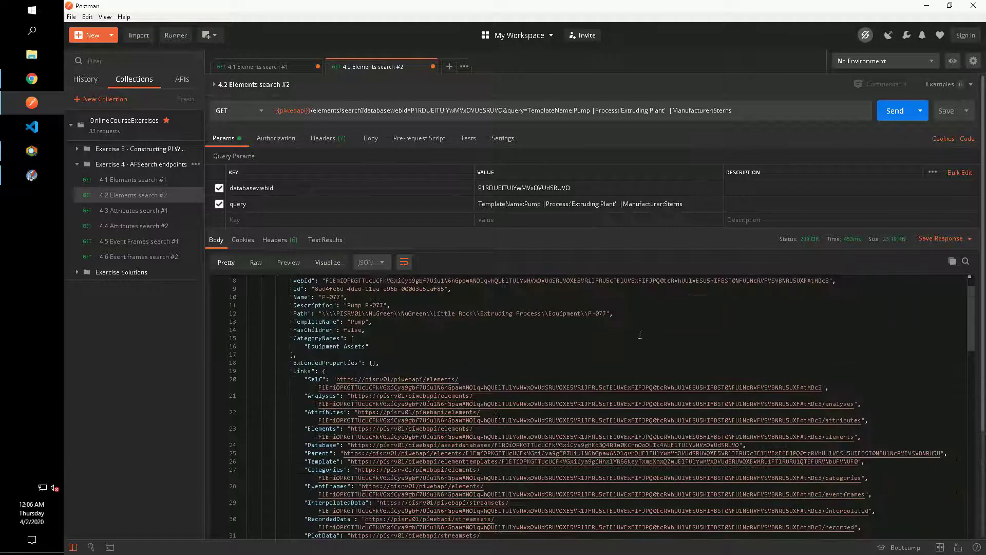
mouse_move(157, 213)
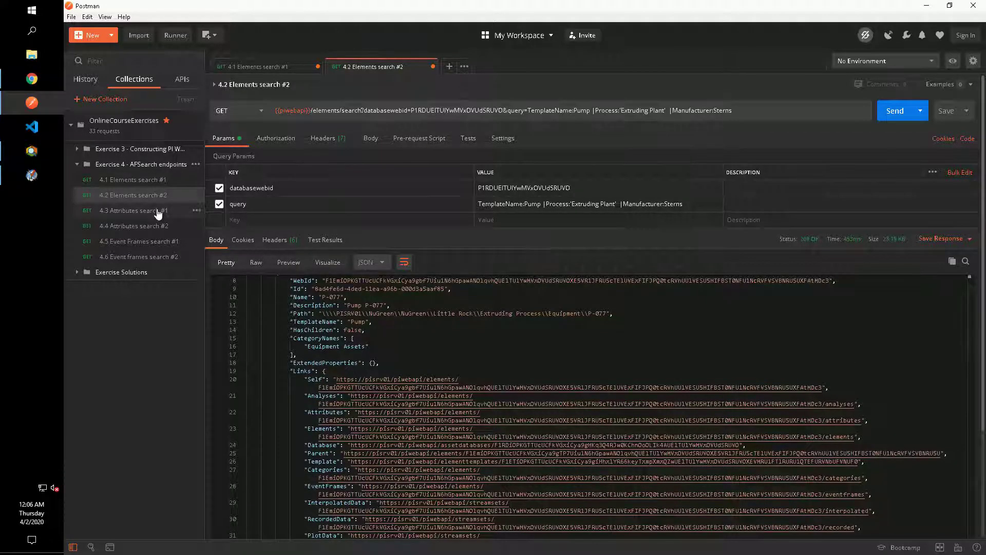
Set the 4.3 query to Element:{Template:='Unit'} Name:'*flow*' and send it for flow attributes
left_click(132, 211)
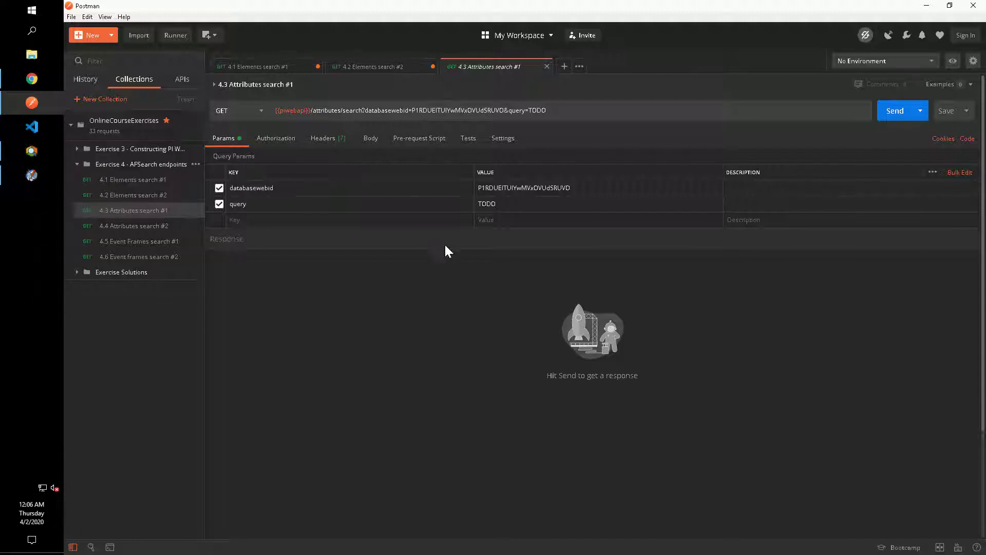
type("Element:{Template:='Unit'} Name:'*flow*'")
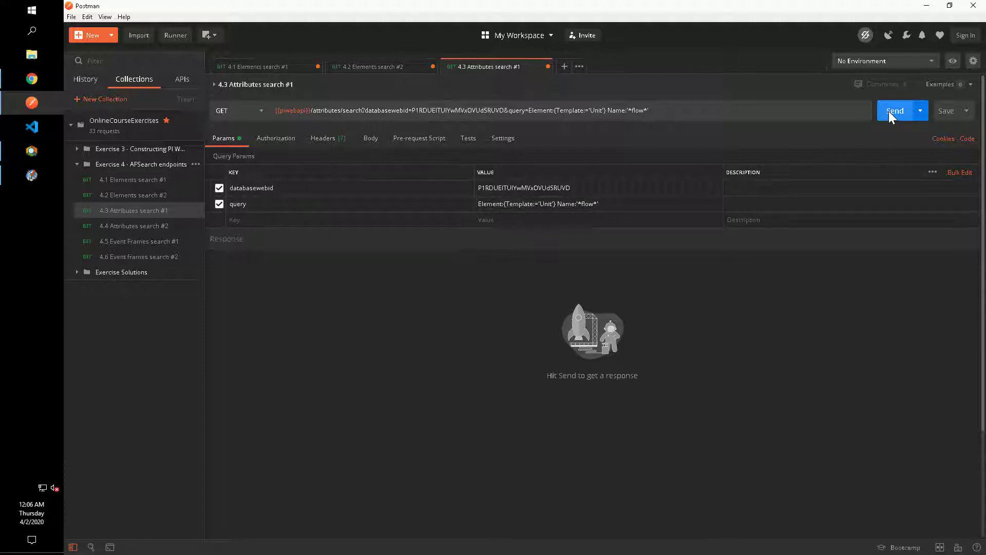
left_click(894, 110)
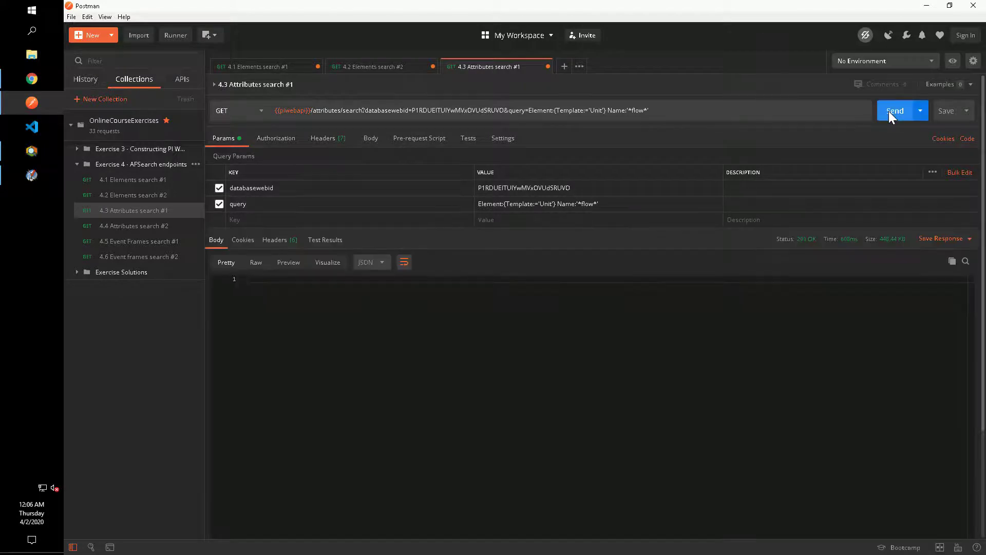
left_click(894, 109)
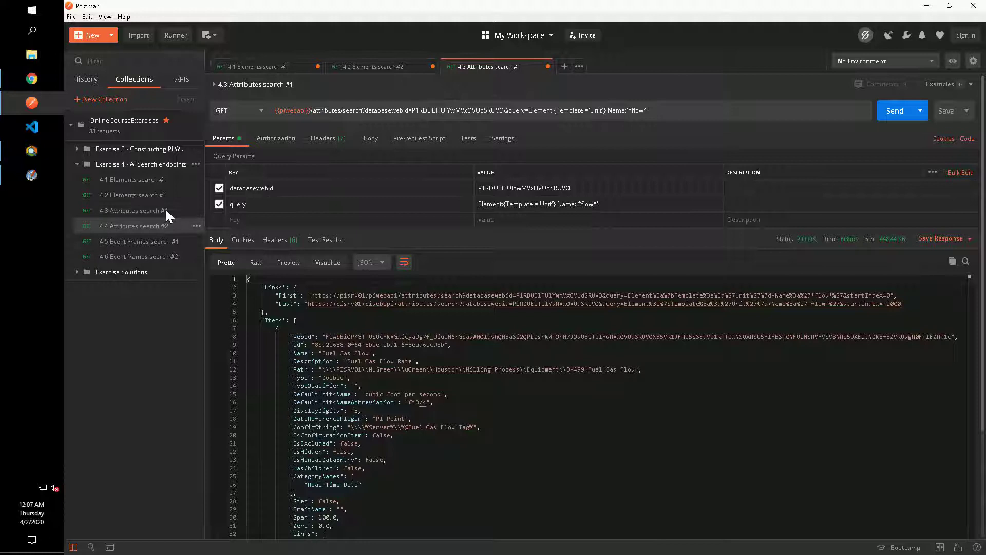
Set the 4.4 query to Element:{Template:"Boiler" Root:"NuGreen\Tucson\Milling Process"} Plugin:"PI Point" and send it
left_click(134, 225)
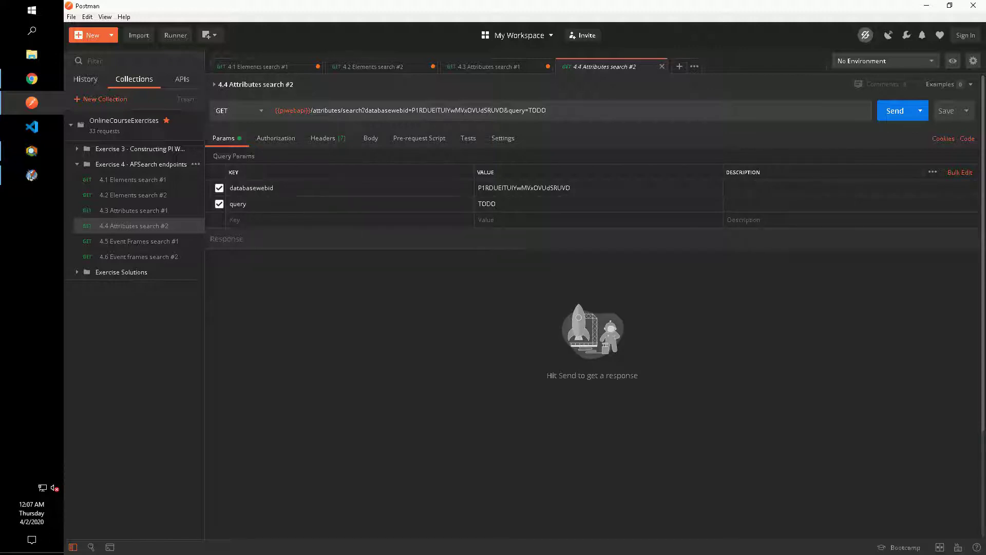
mouse_move(492, 211)
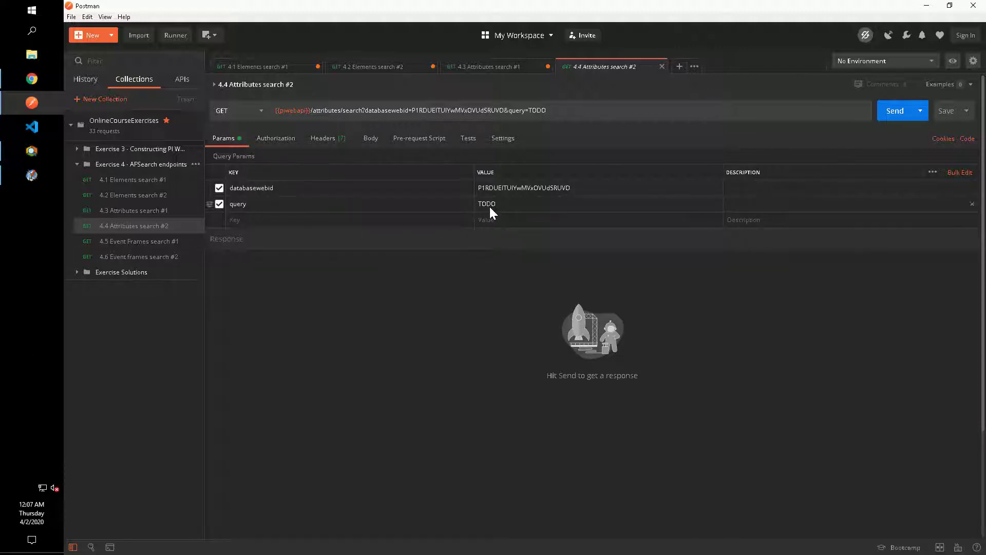
double_click(487, 203)
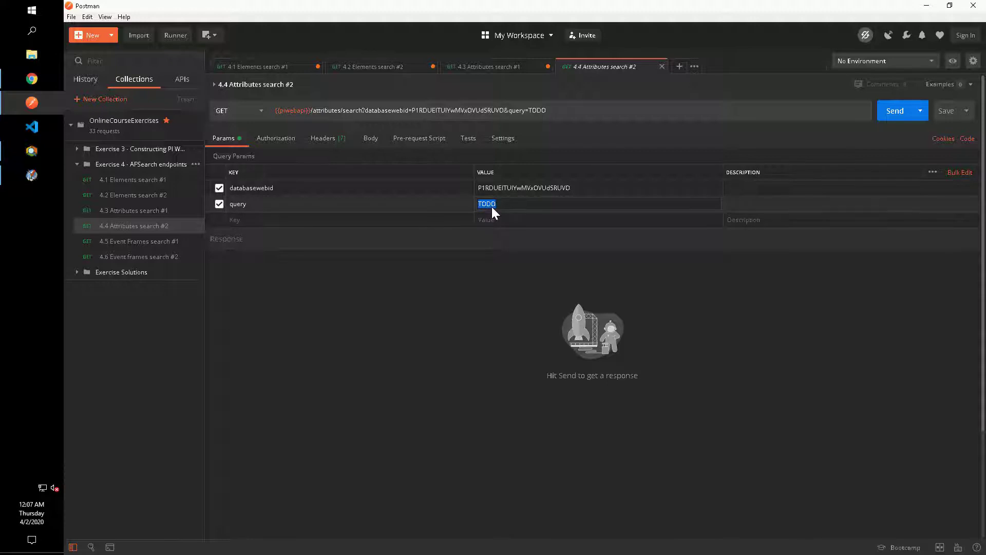
type("Element:{Template:\"Boiler\" Root:\"NuGreen\\Tucson\\Milling Process\"} Plugin:\"PI Point\"")
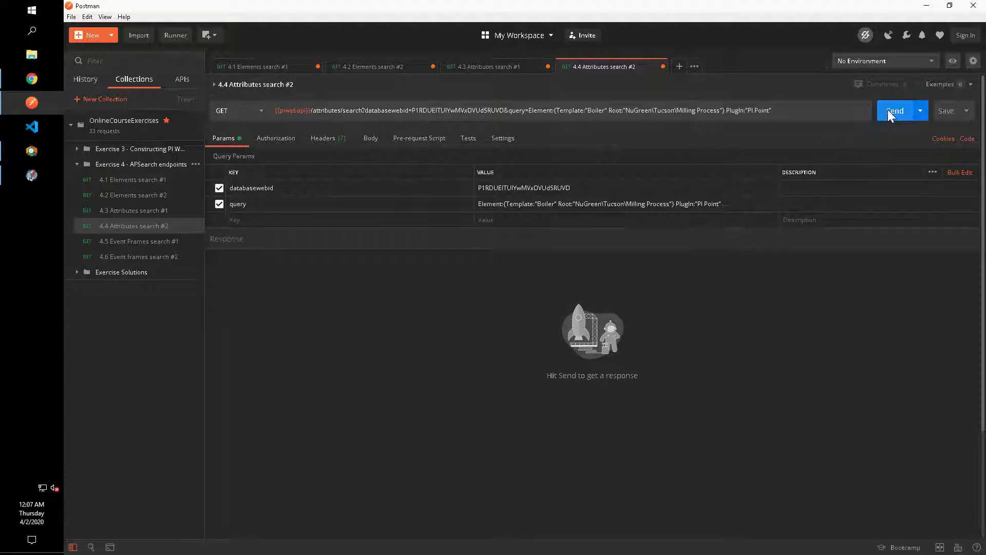
left_click(895, 110)
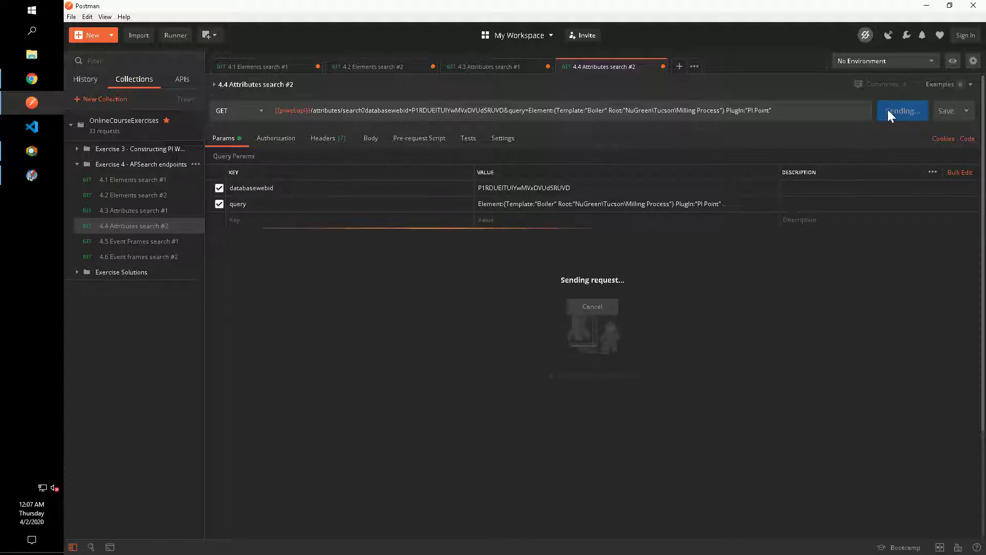
left_click(901, 110)
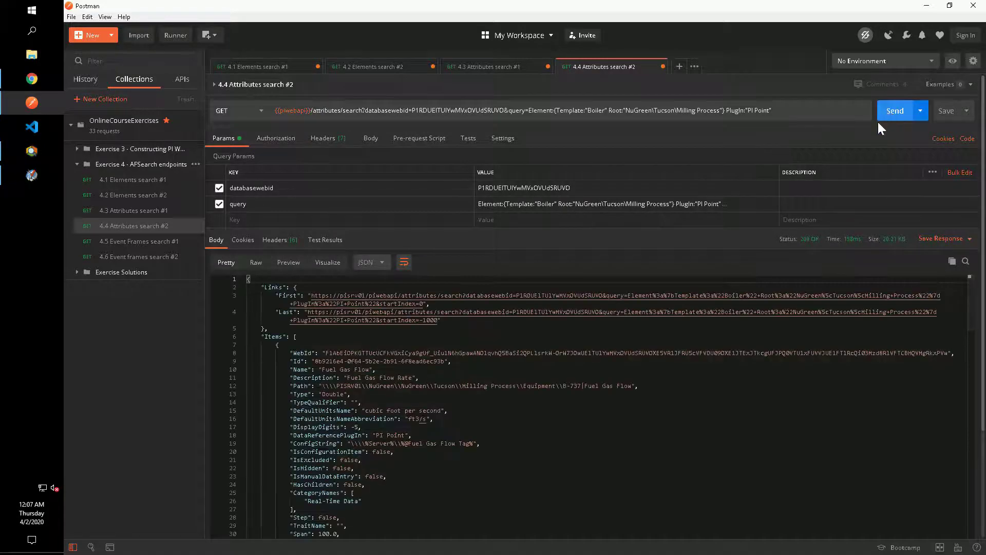
Scroll through the JSON response of Fuel Gas Flow PI Point attributes
scroll("down", 3)
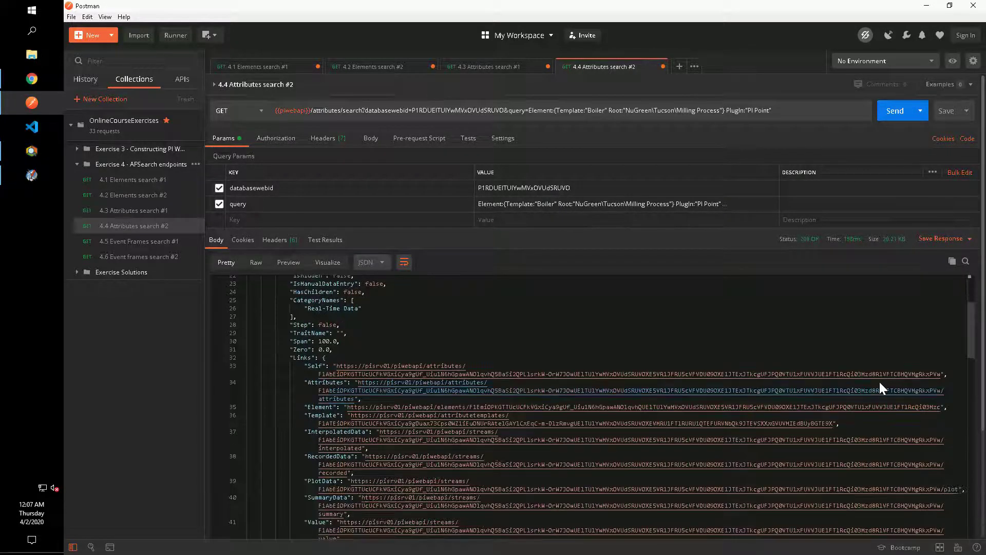
scroll("down", 3)
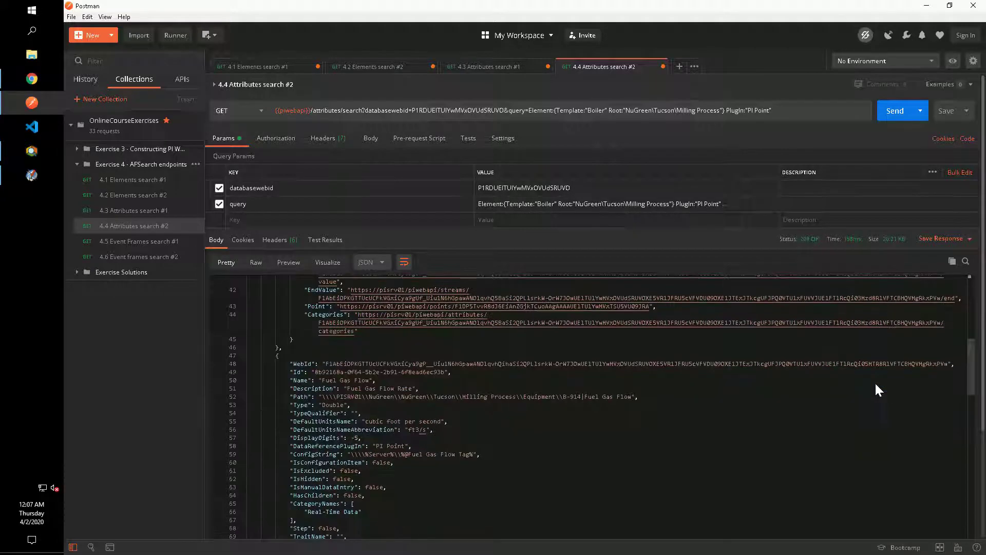
scroll("down", 3)
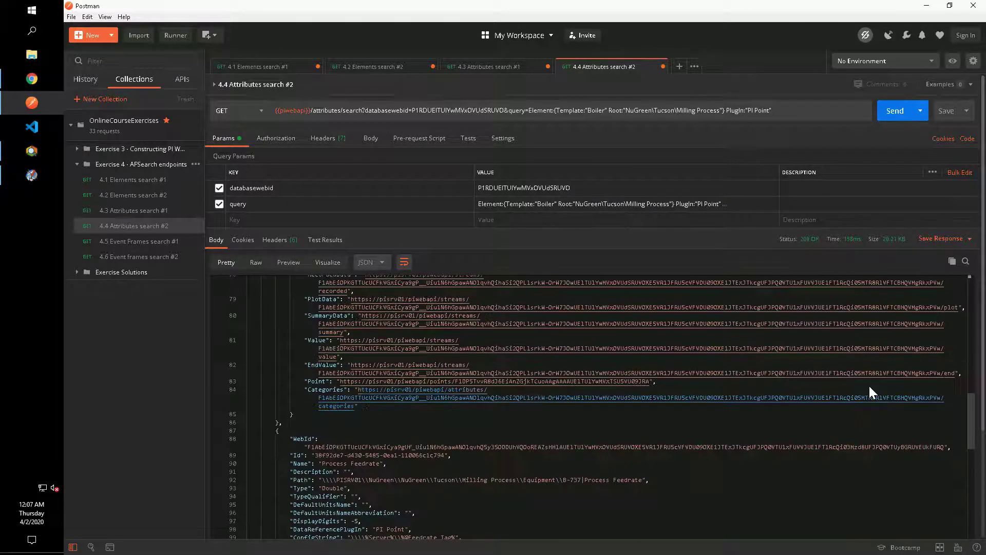
scroll("down", 3)
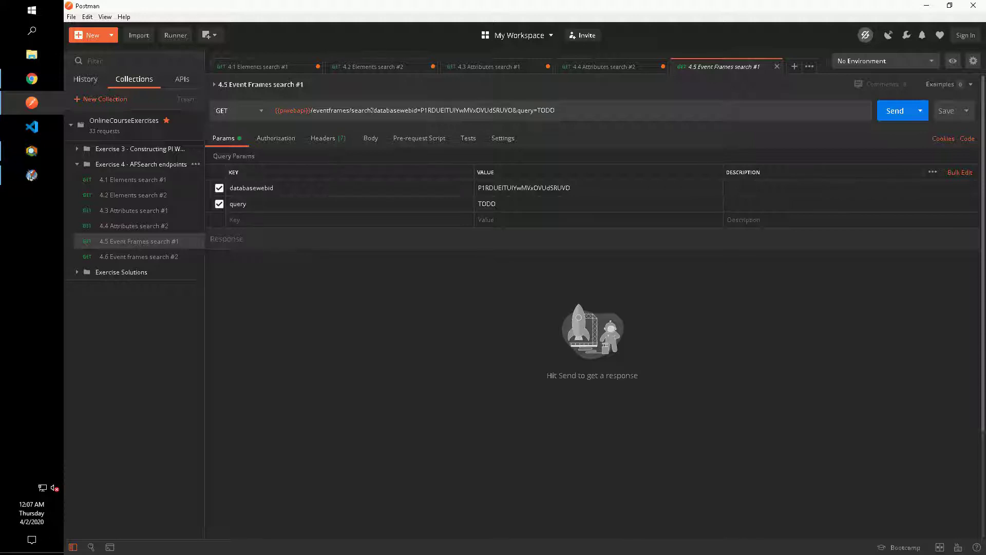
mouse_move(321, 222)
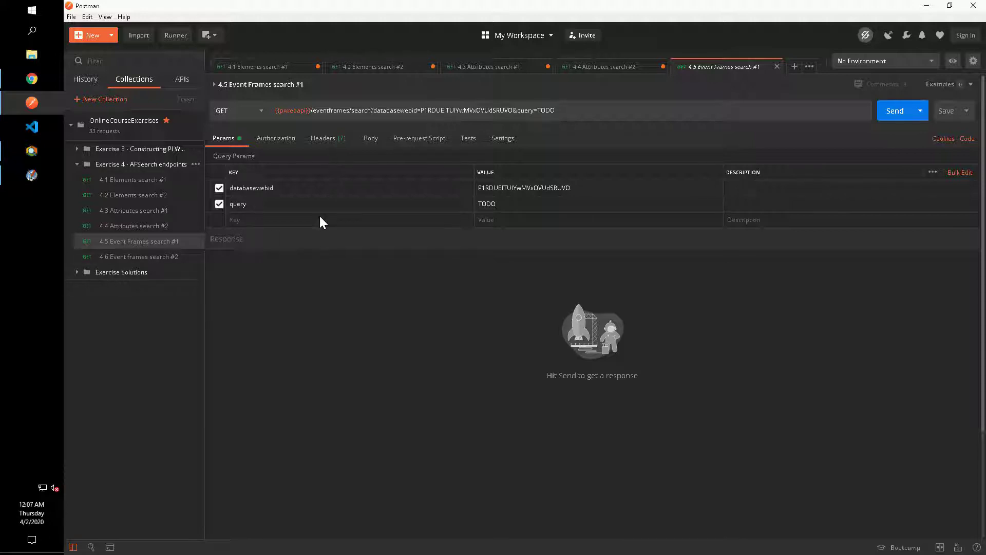
Set the 4.5 query to Template:OSIUnitProcedure |BatchID:1004, send it and review event frames 1004_A and 1004_B
double_click(486, 203)
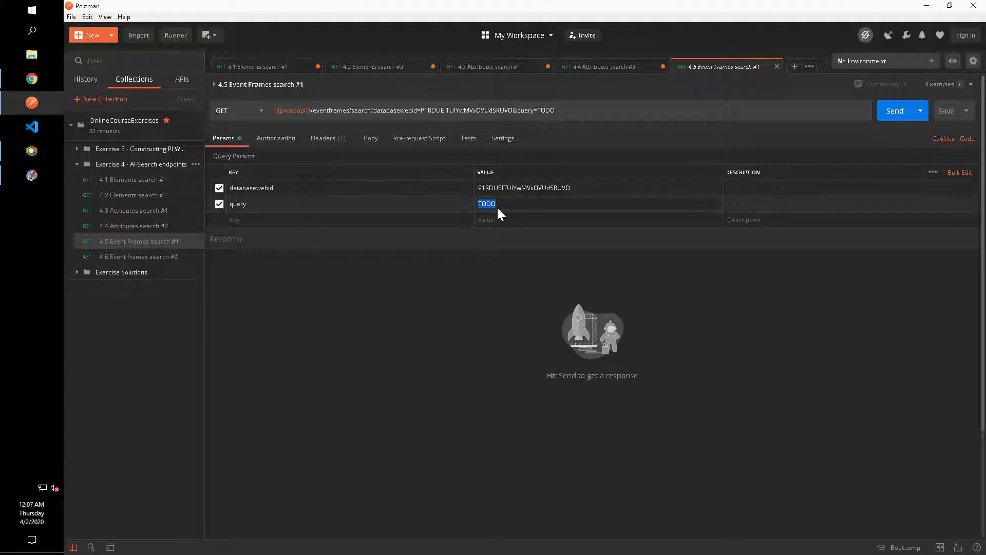
type("Template:OSIUnitProcedure |BatchID:1004")
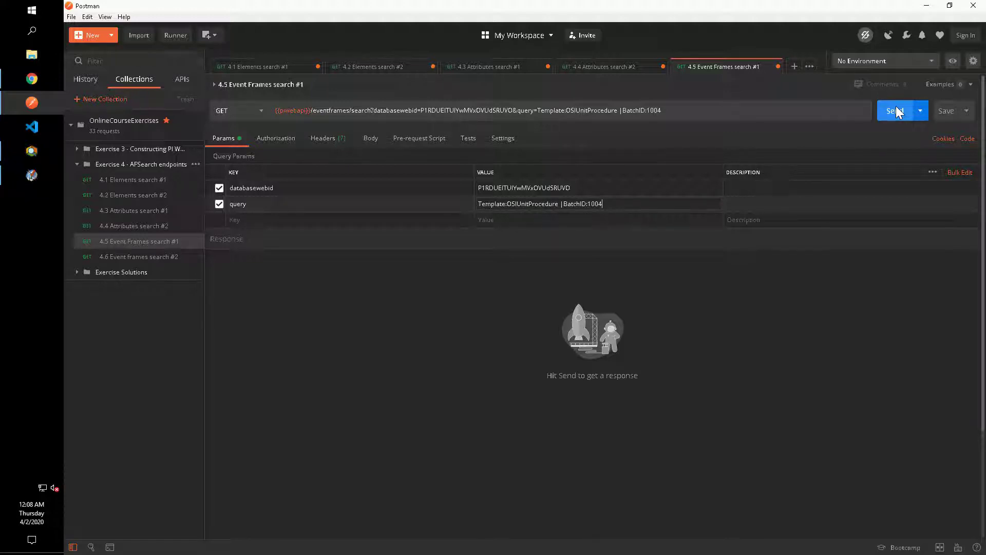
left_click(899, 110)
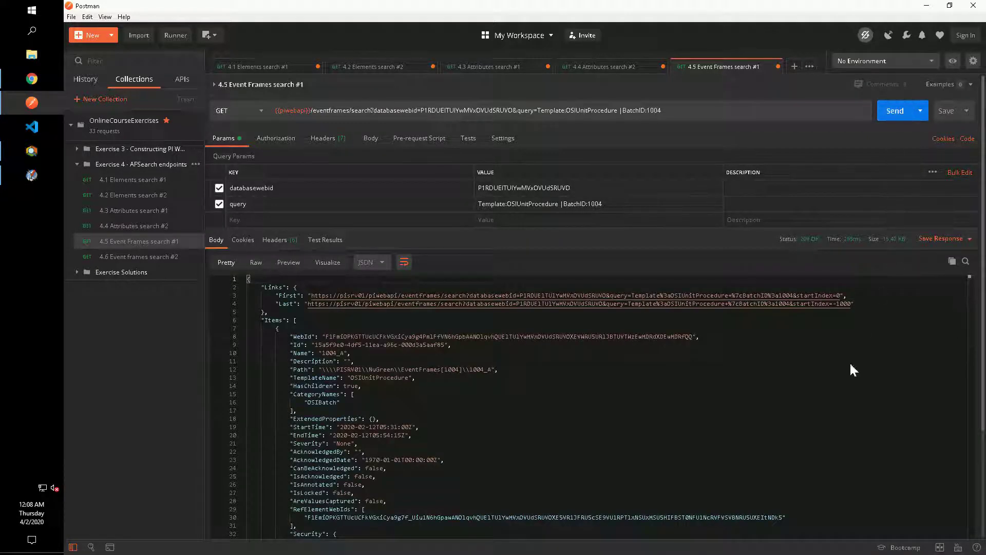
mouse_move(584, 374)
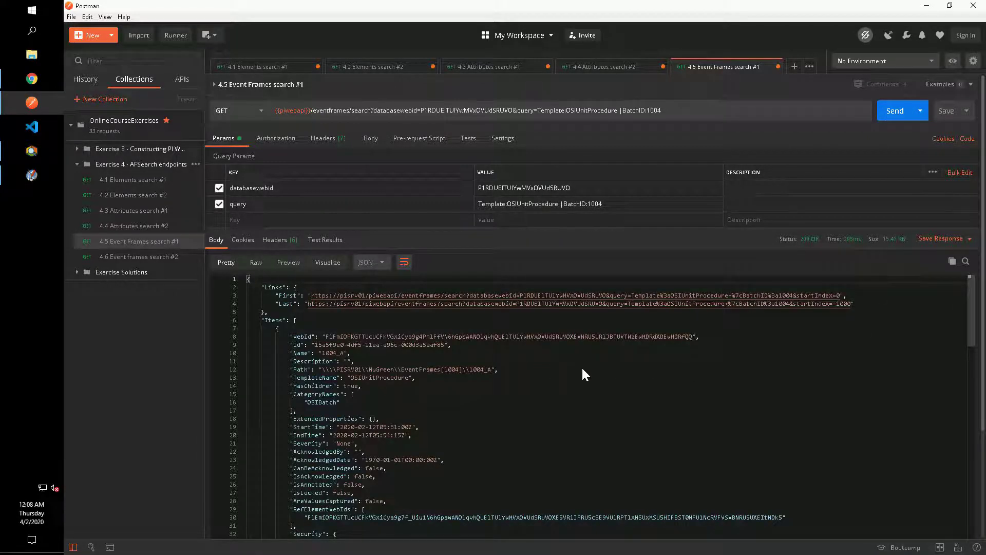
scroll("down", 3)
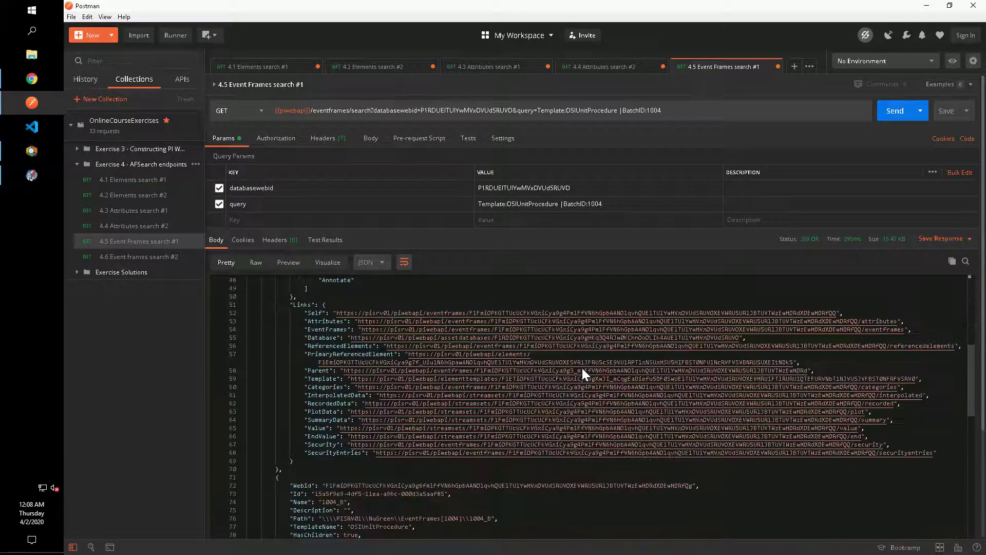
scroll("down", 3)
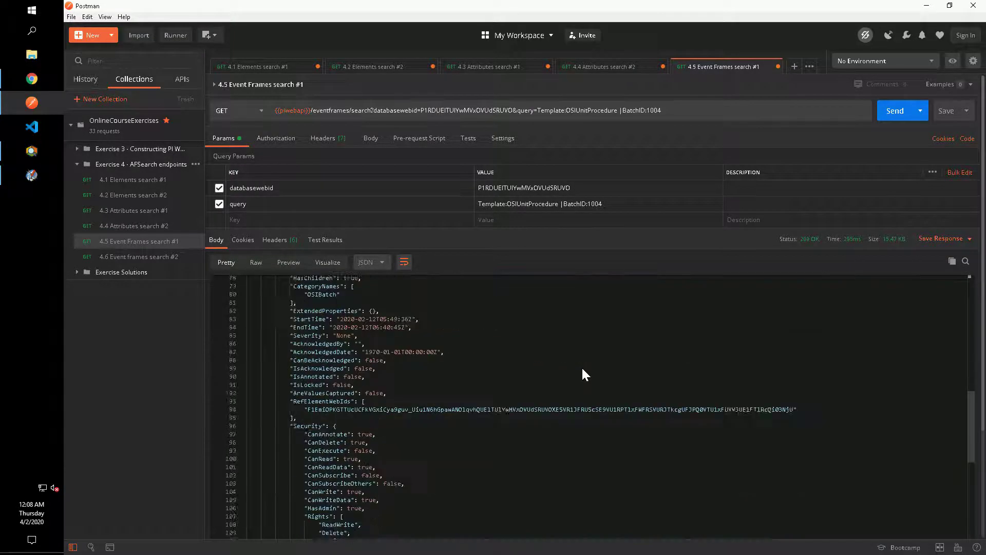
scroll("down", 3)
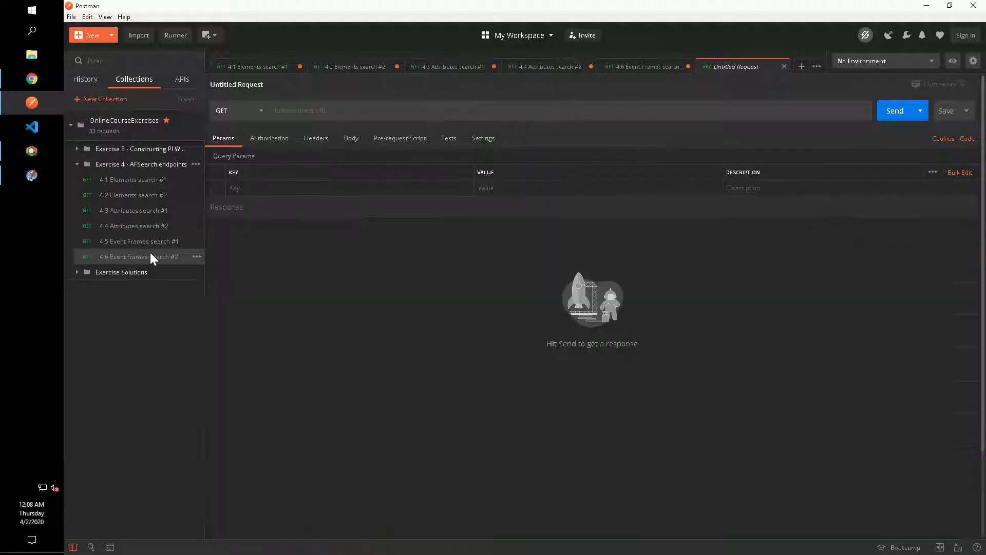
Set the 4.6 query to Severity:=Critical SortField:StartTime SortOrder:Desc and start a max parameter key
left_click(135, 257)
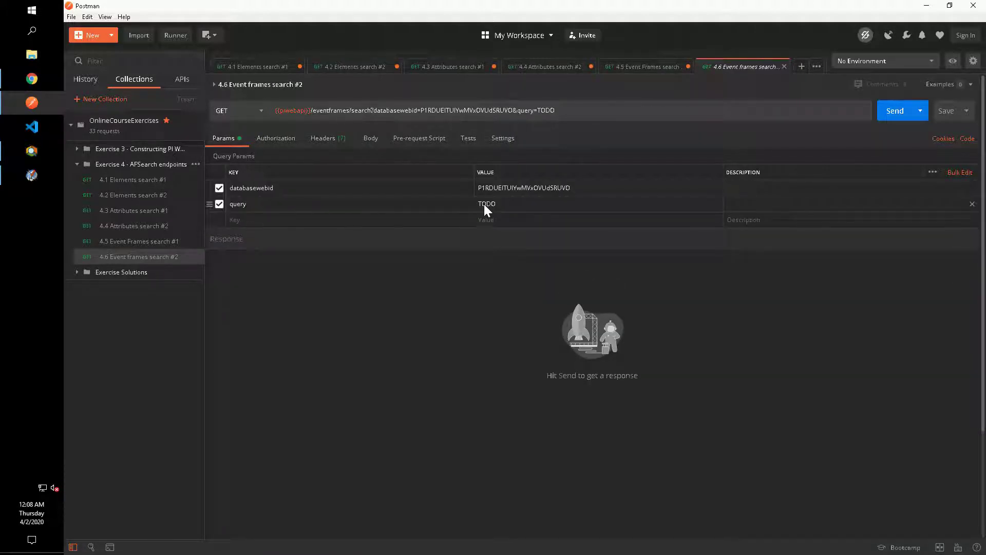
type("Severity:=Critical SortField:StartTime SortOrder:Desc")
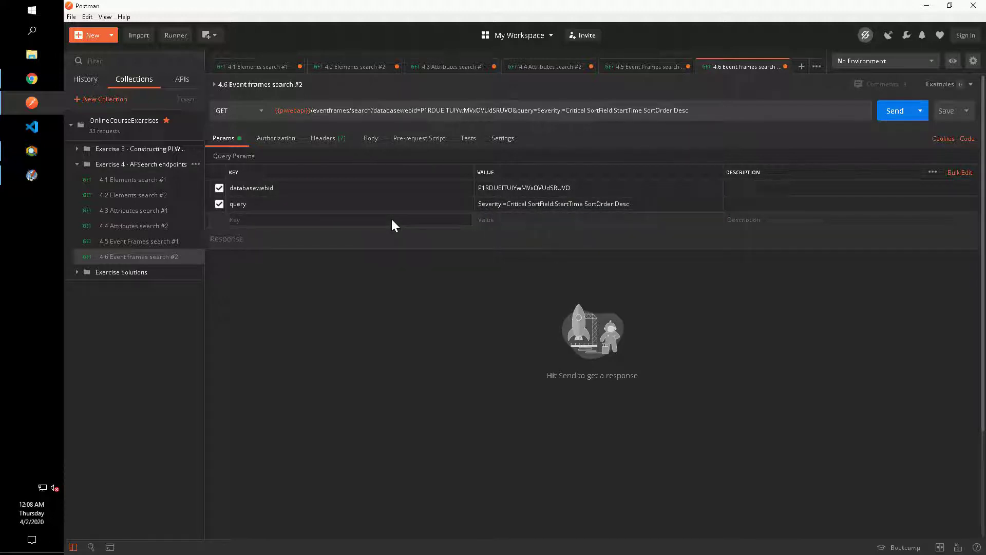
mouse_move(388, 225)
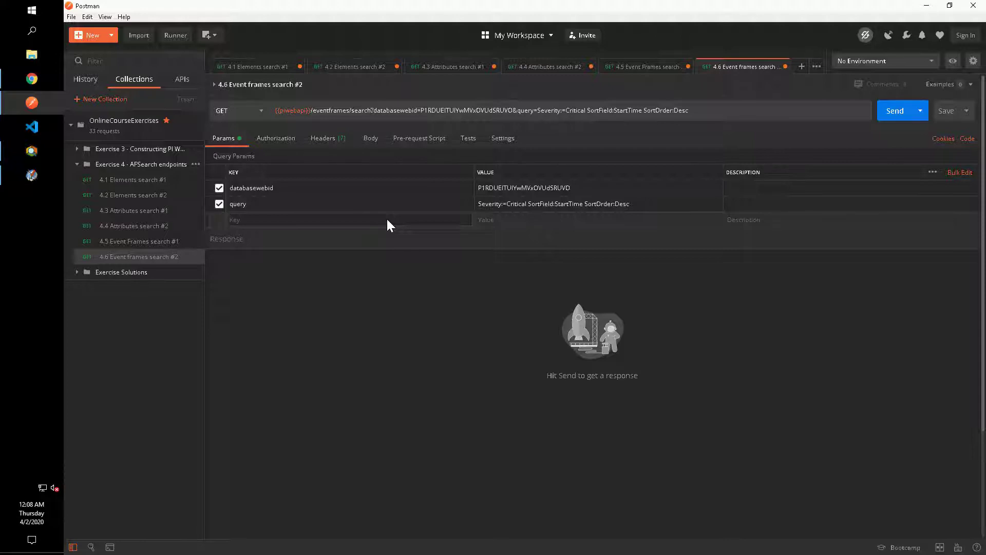
type("max")
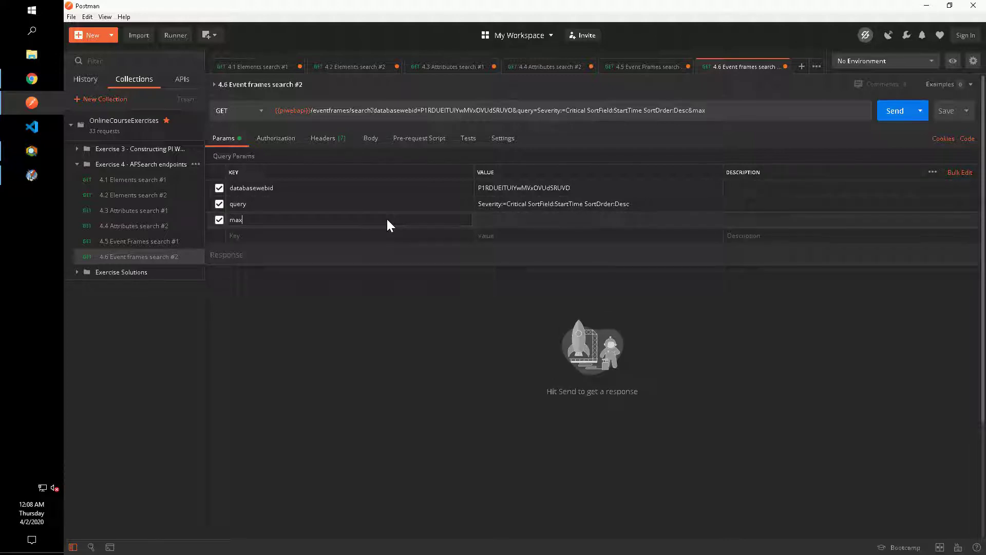